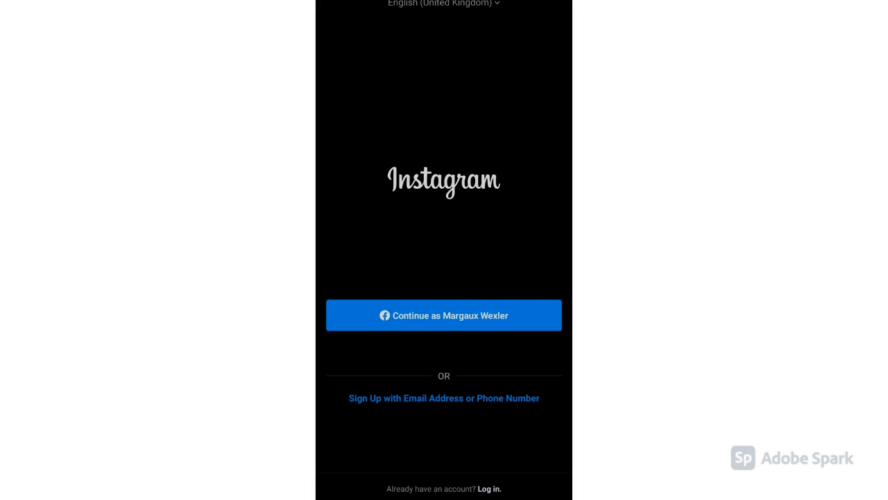
Sign up with an email address and continue as the linked Facebook account.
{"action": "left_click", "coordinate": [444, 398]}
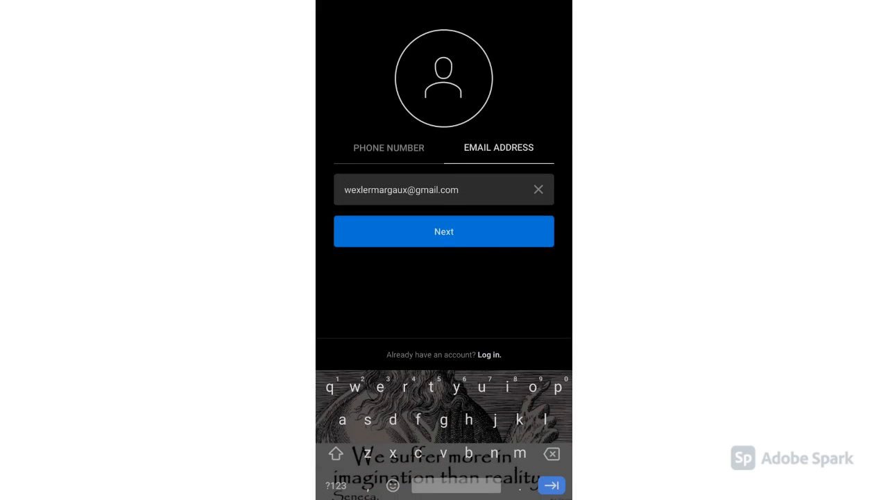
{"action": "left_click", "coordinate": [444, 231]}
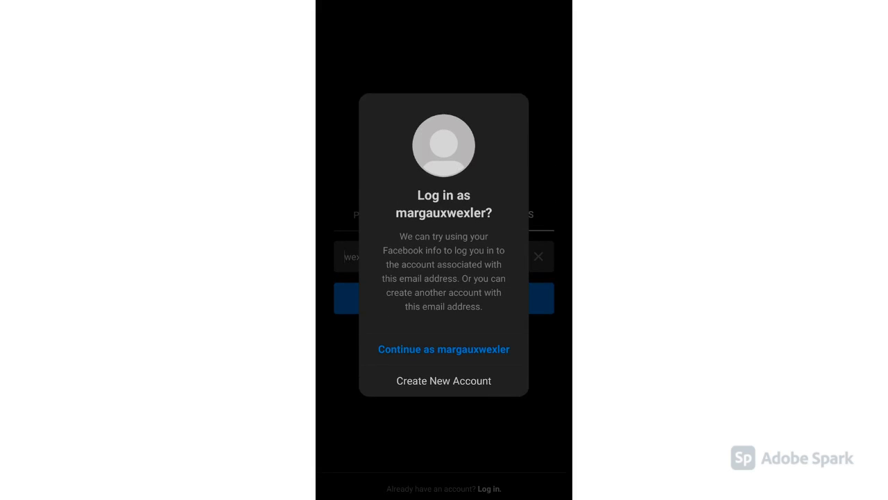
{"action": "left_click", "coordinate": [443, 349]}
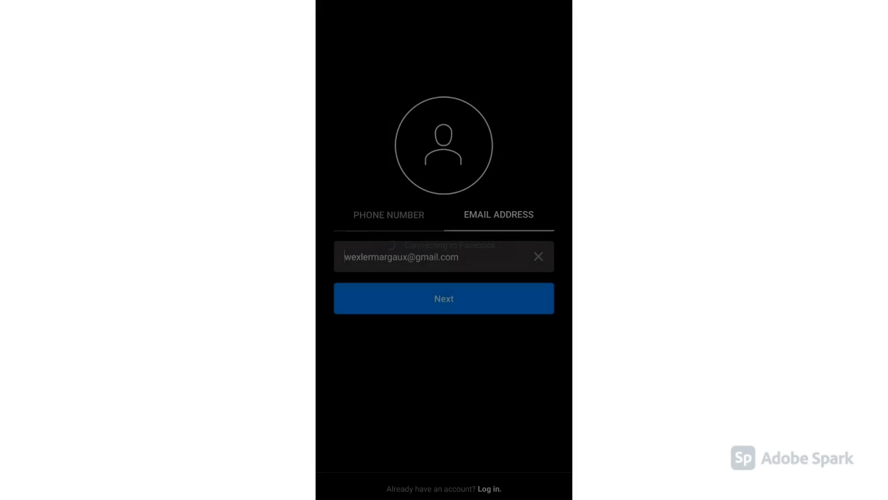
{"action": "left_click", "coordinate": [444, 299]}
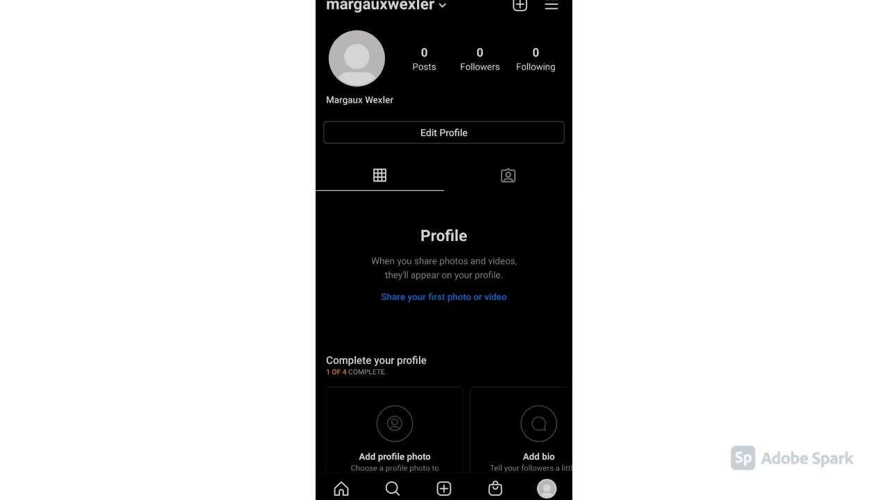
In Edit Profile, leave the username unchanged and begin switching to a professional account.
{"action": "left_click", "coordinate": [443, 132]}
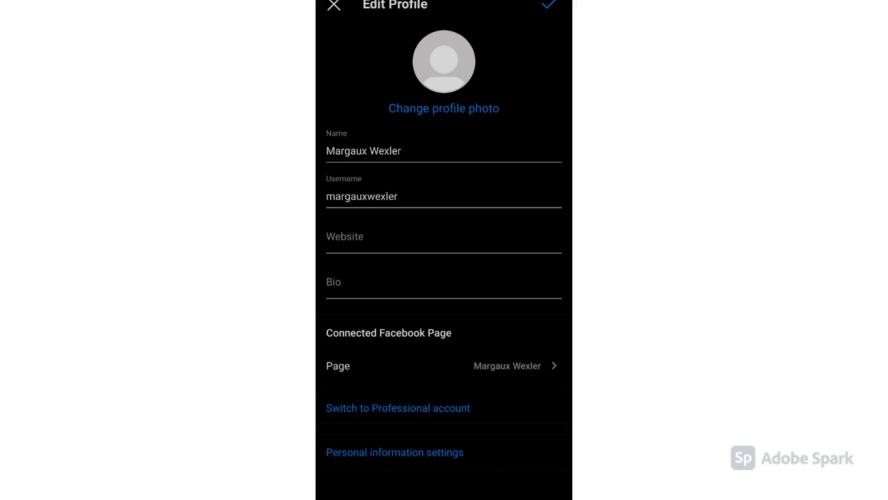
{"action": "left_click", "coordinate": [444, 150]}
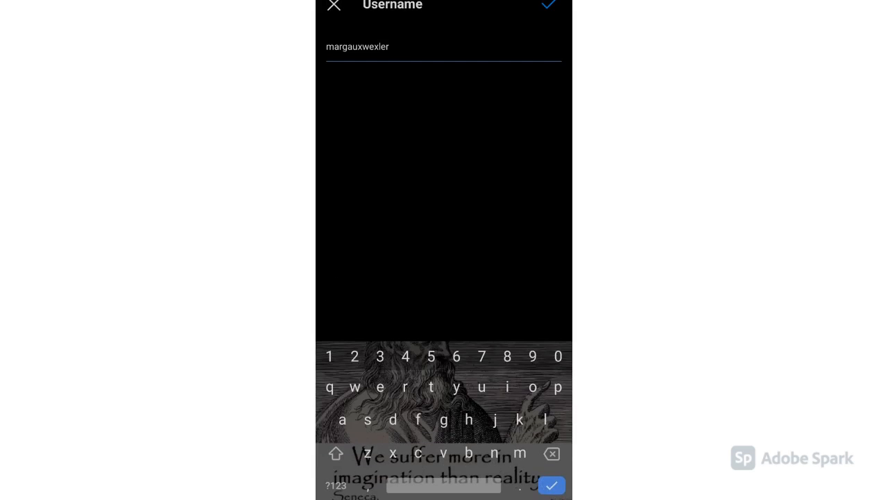
{"action": "left_click", "coordinate": [548, 5]}
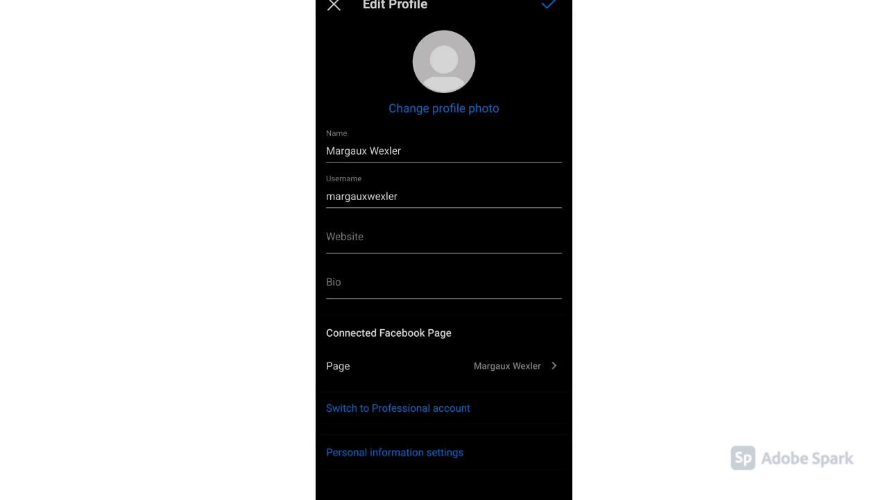
{"action": "left_click", "coordinate": [444, 236]}
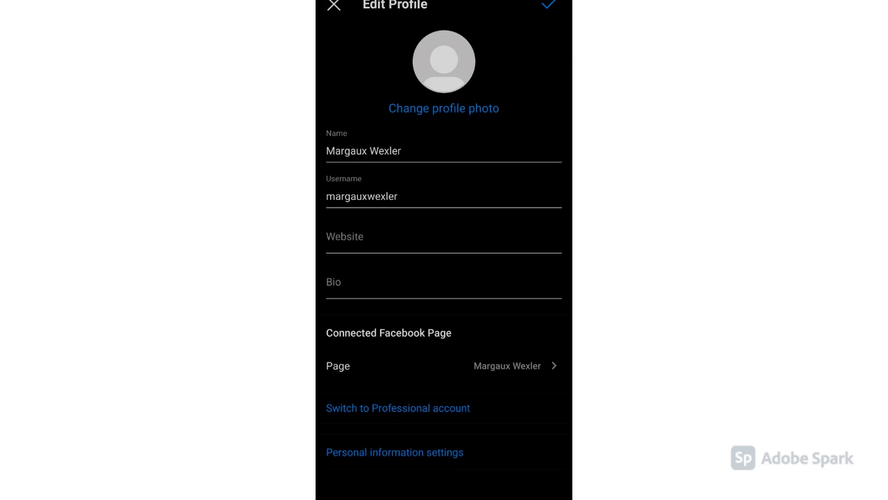
{"action": "left_click", "coordinate": [397, 407]}
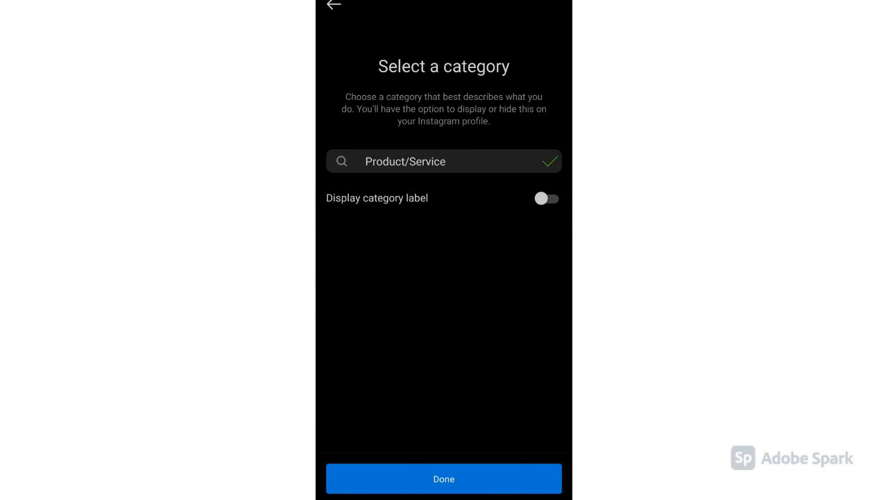
Set the category to Estate agent with its label displayed, replacing Business service.
{"action": "left_click", "coordinate": [444, 161]}
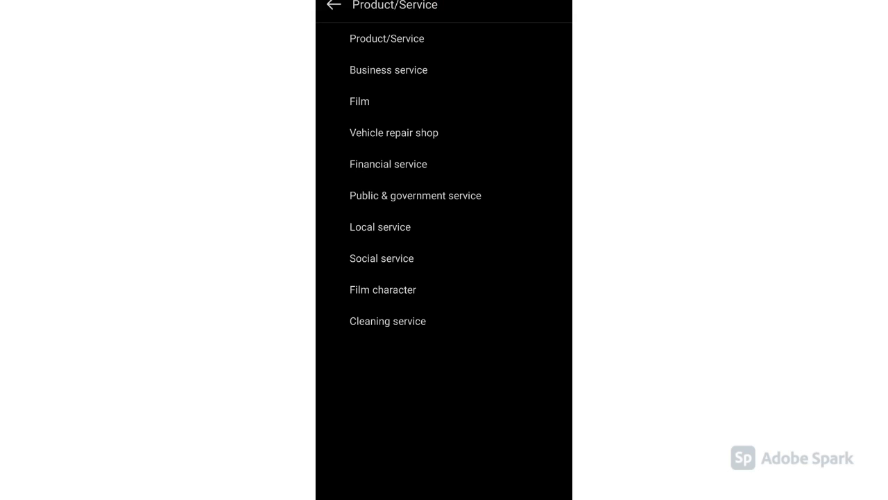
{"action": "left_click", "coordinate": [388, 70]}
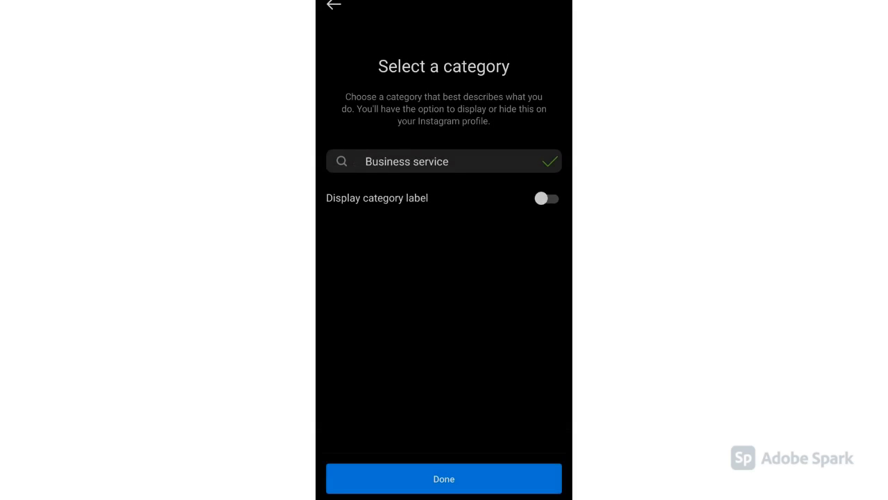
{"action": "left_click", "coordinate": [444, 161]}
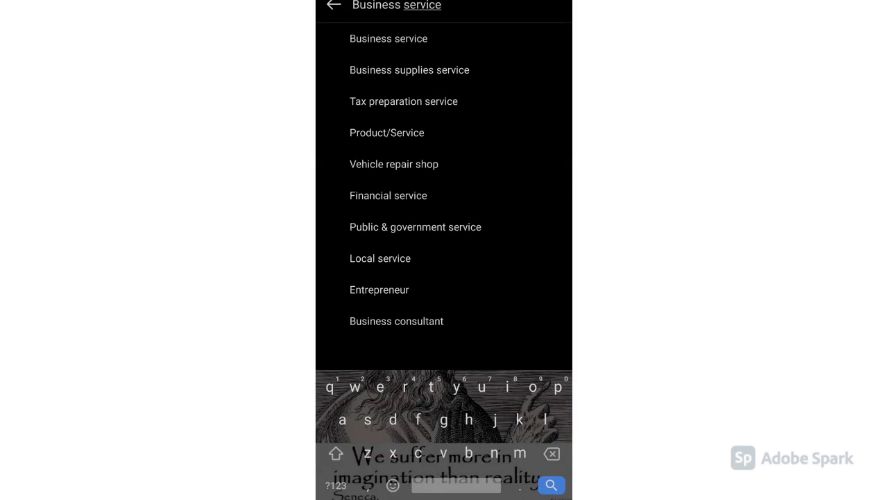
{"action": "key", "text": "Backspace"}
{"action": "type", "text": "real"}
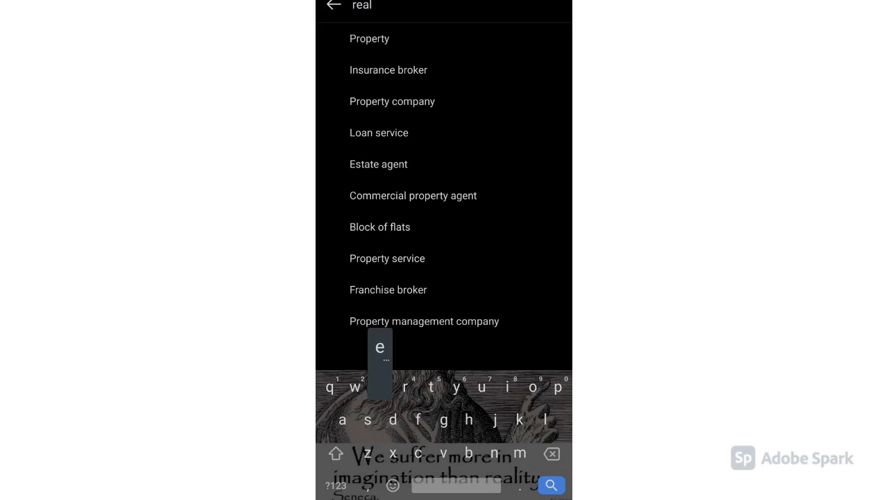
{"action": "type", "text": "estat"}
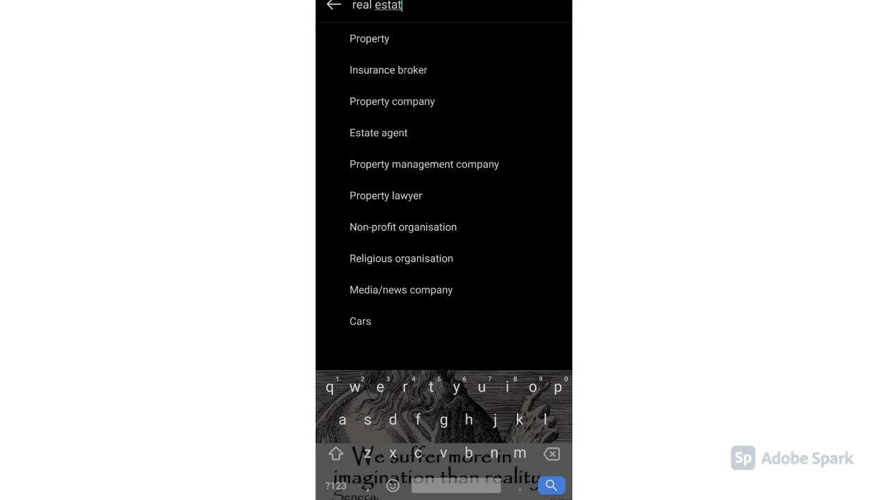
{"action": "type", "text": "e"}
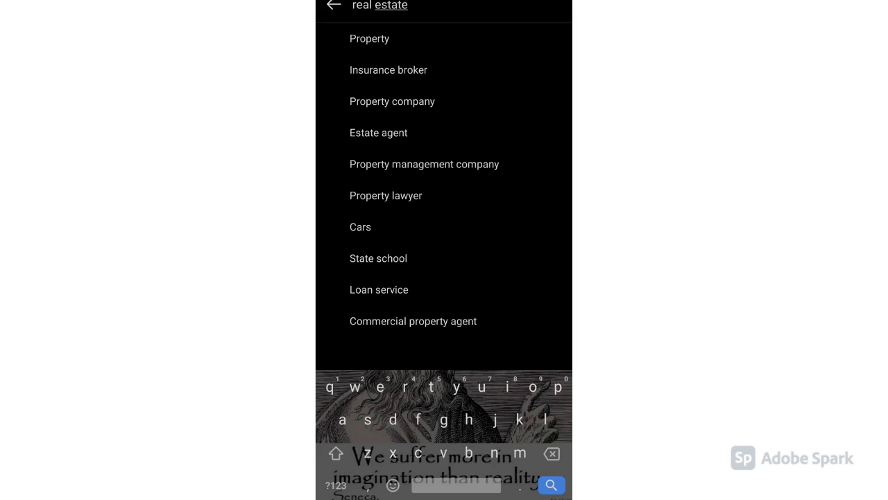
{"action": "left_click", "coordinate": [378, 132]}
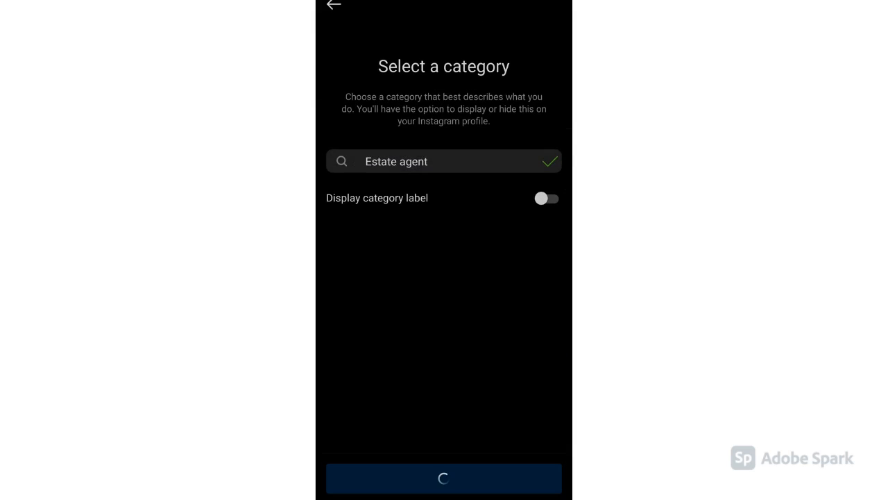
{"action": "left_click", "coordinate": [547, 198]}
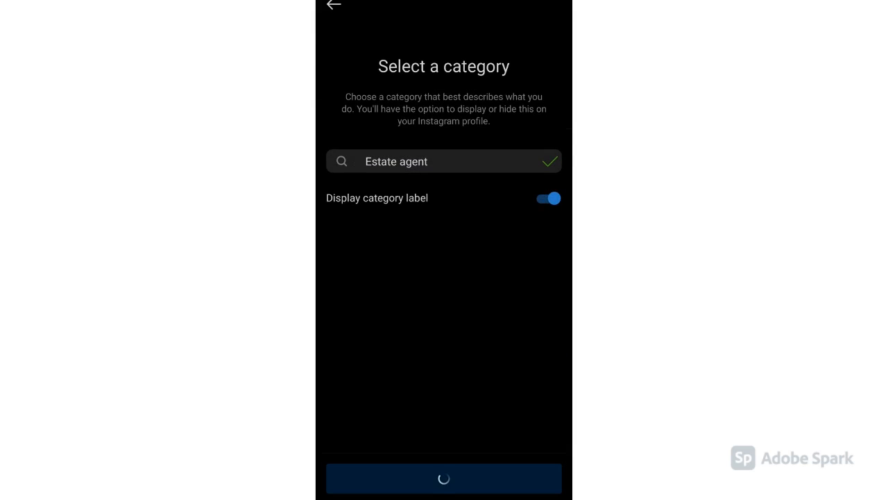
{"action": "left_click", "coordinate": [443, 477]}
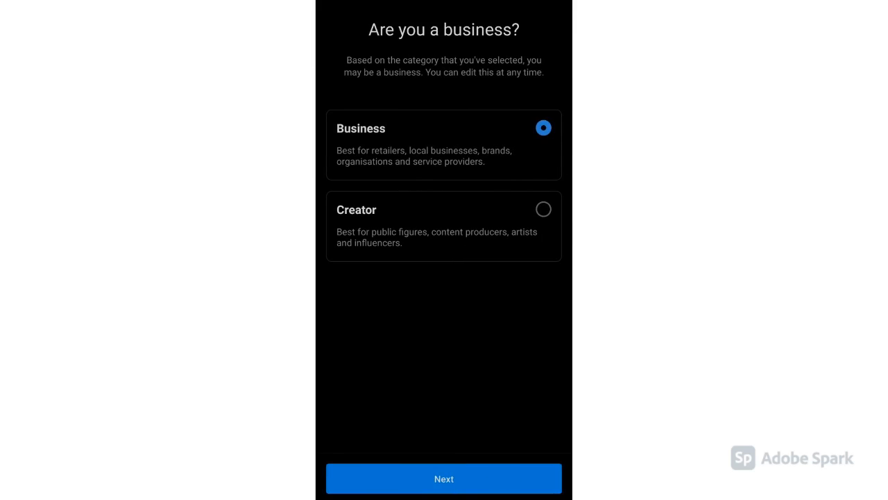
Choose Business as the account type and move to the business address form.
{"action": "left_click", "coordinate": [443, 478]}
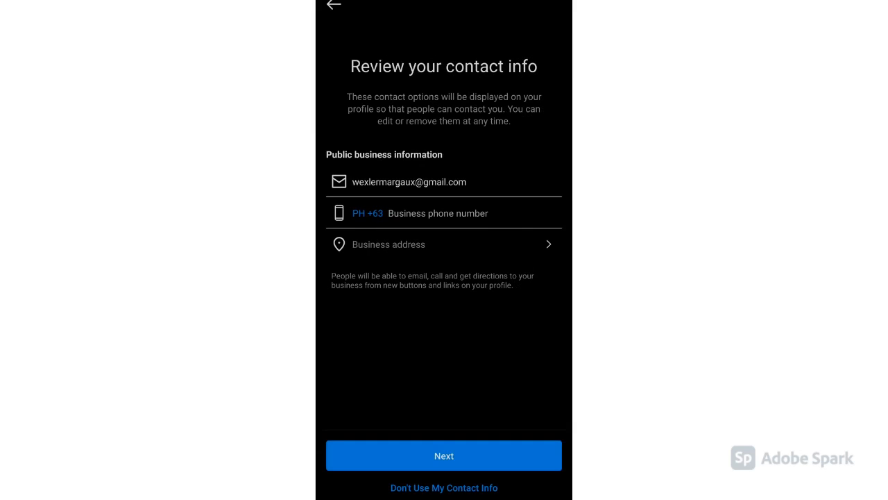
{"action": "left_click", "coordinate": [438, 213]}
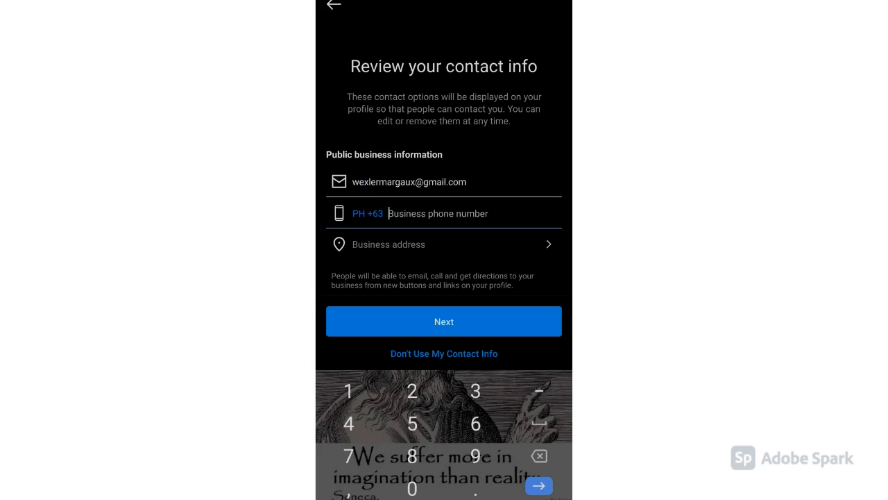
{"action": "left_click", "coordinate": [368, 213]}
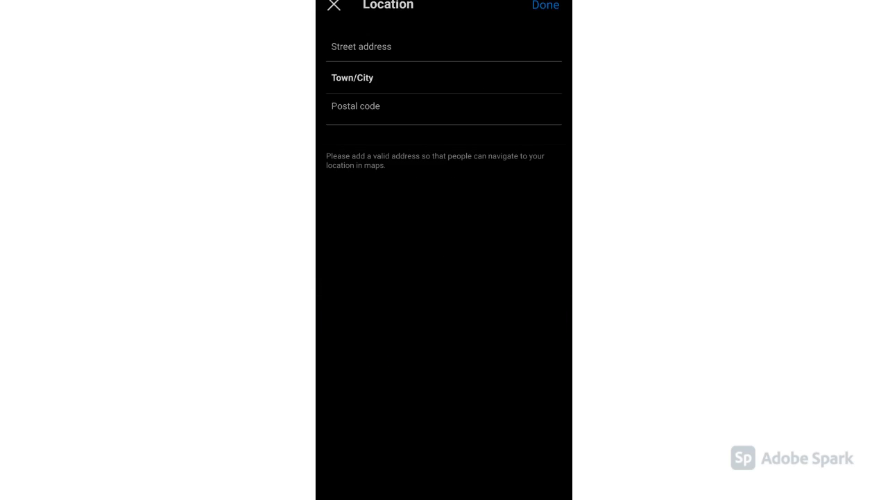
{"action": "left_click", "coordinate": [444, 46]}
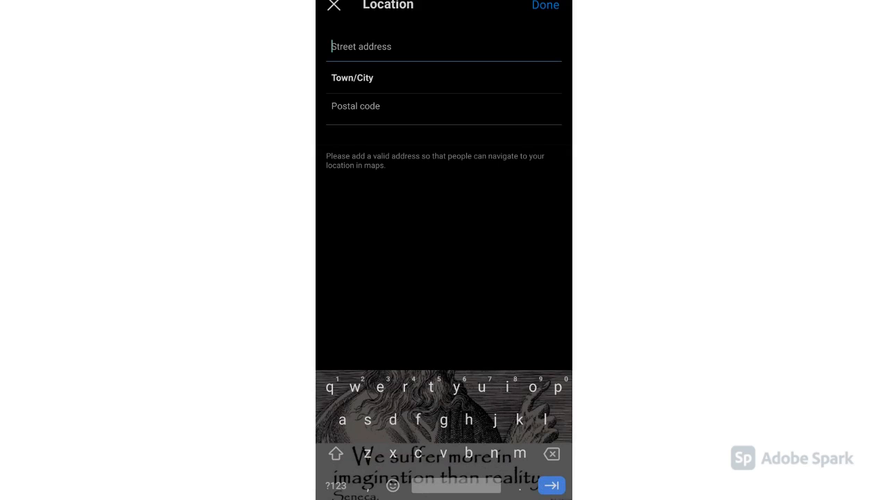
{"action": "left_click", "coordinate": [337, 485]}
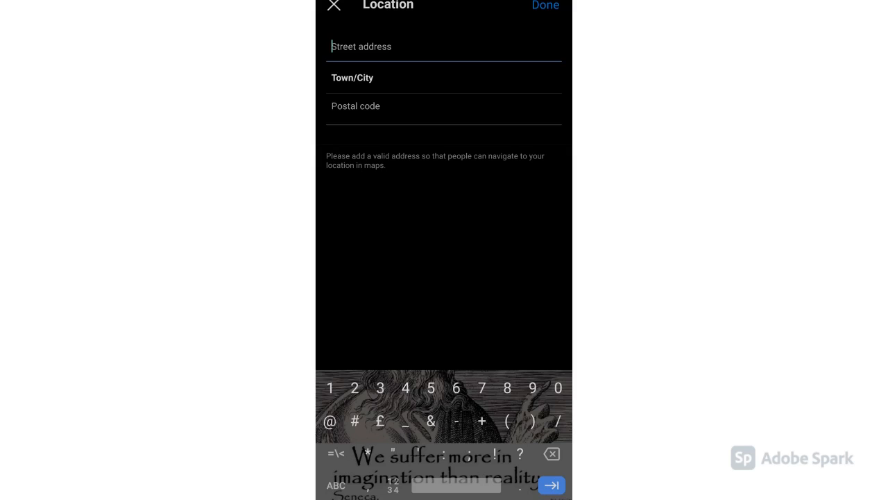
{"action": "type", "text": "150"}
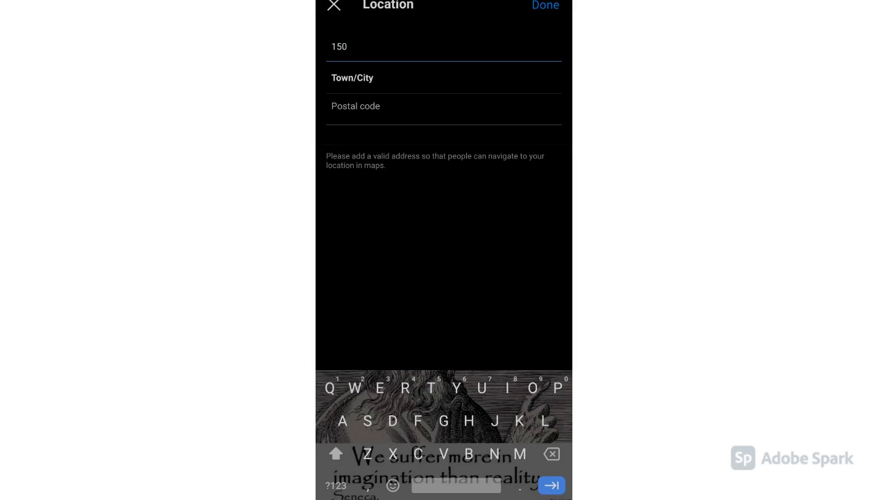
{"action": "type", "text": "Ave"}
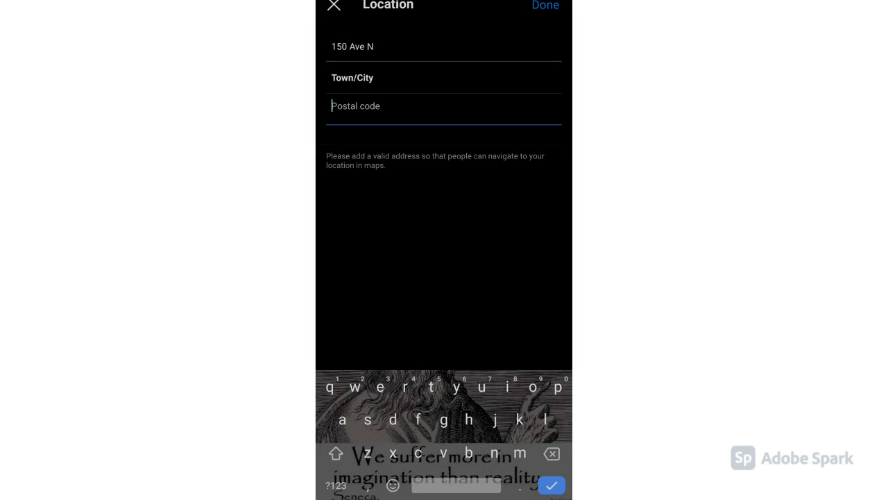
{"action": "type", "text": "Nashville, Tennessee"}
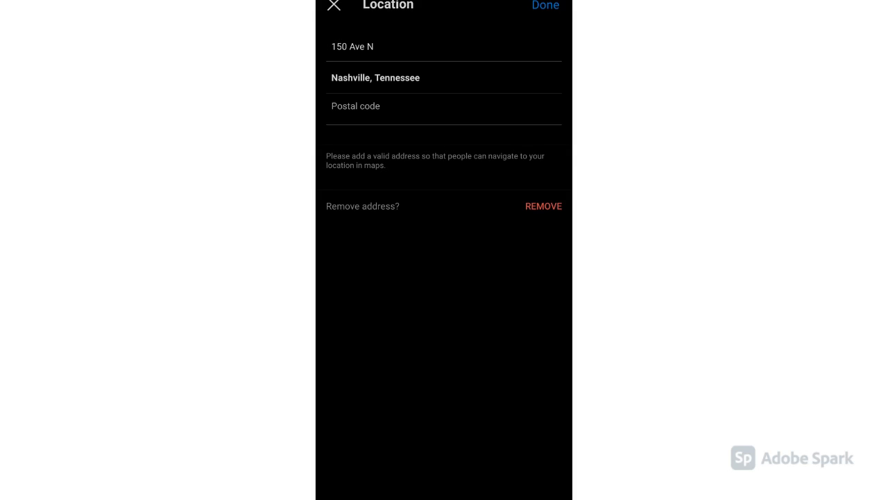
{"action": "left_click", "coordinate": [544, 5]}
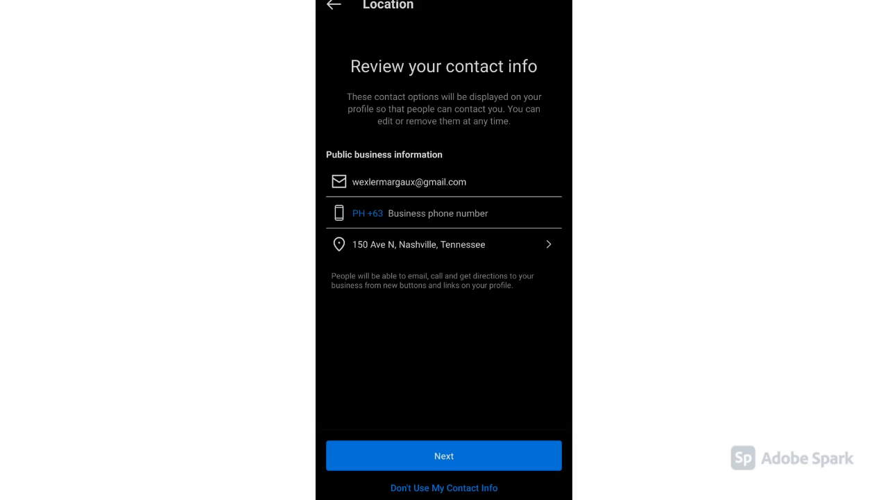
Accept the contact info and link the existing Facebook Page.
{"action": "left_click", "coordinate": [443, 455]}
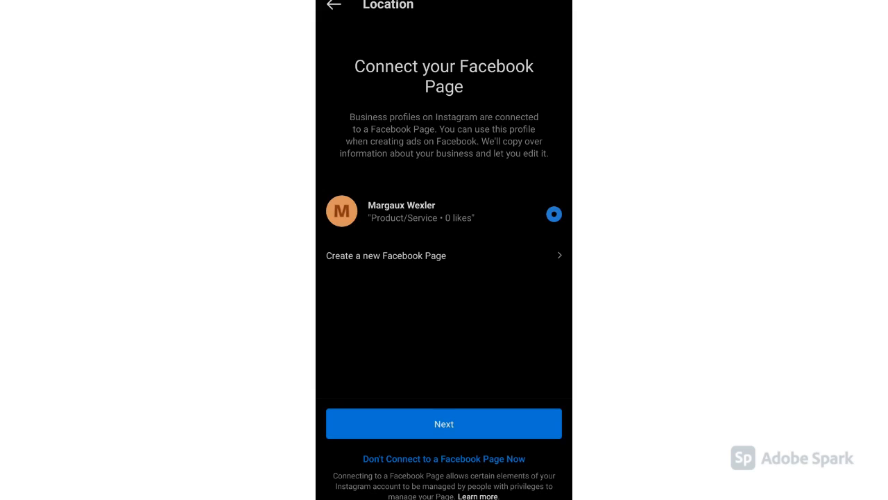
{"action": "left_click", "coordinate": [385, 255]}
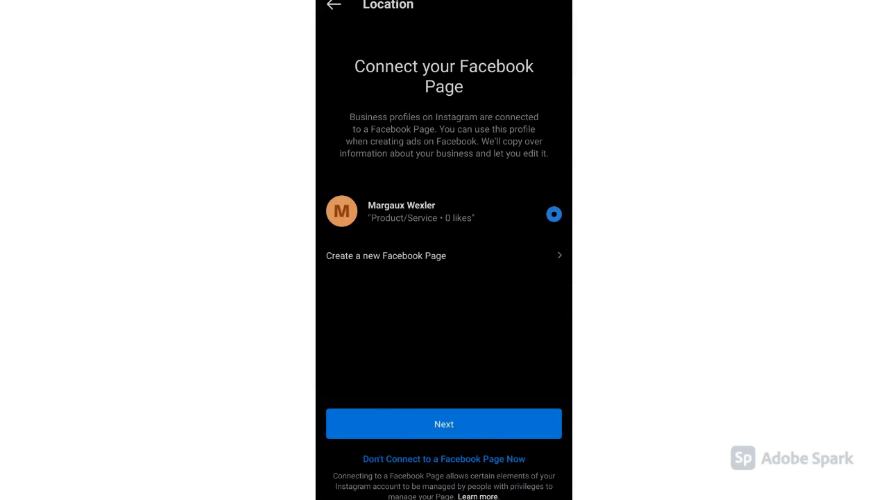
{"action": "left_click", "coordinate": [443, 423]}
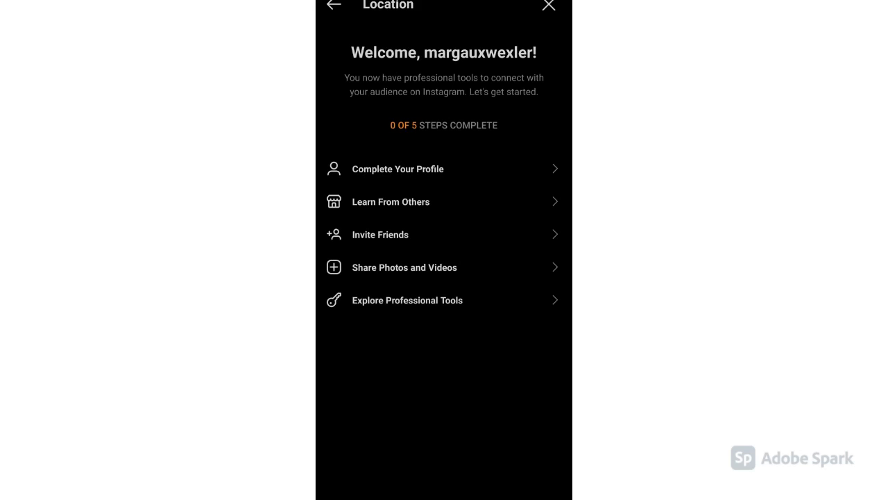
Add a profile photo under Complete Your Profile and save the profile.
{"action": "left_click", "coordinate": [398, 168]}
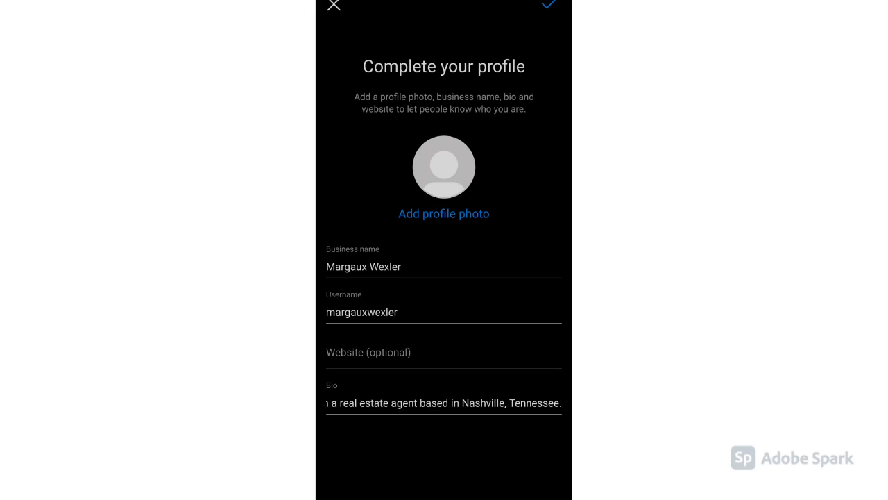
{"action": "left_click", "coordinate": [443, 213]}
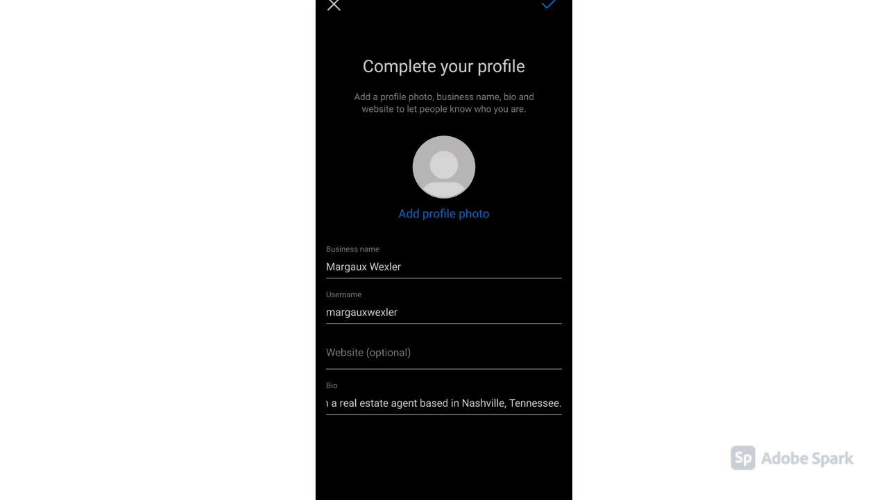
{"action": "left_click", "coordinate": [443, 213]}
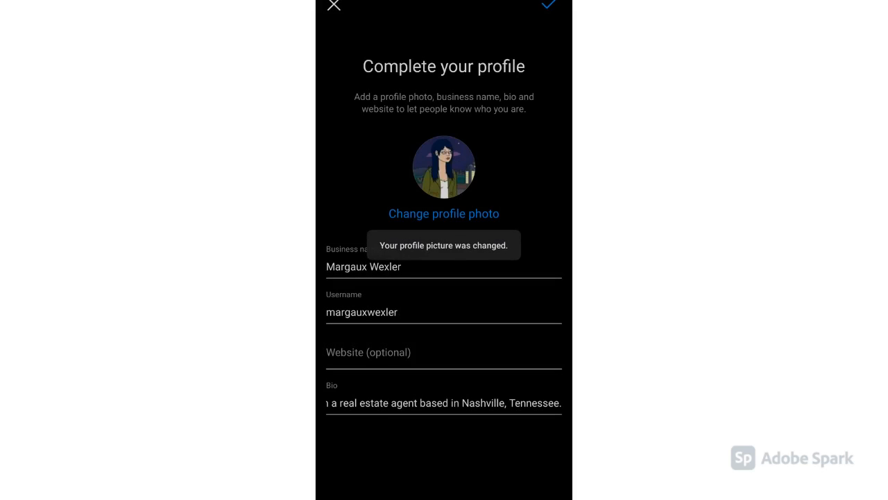
{"action": "left_click", "coordinate": [548, 6]}
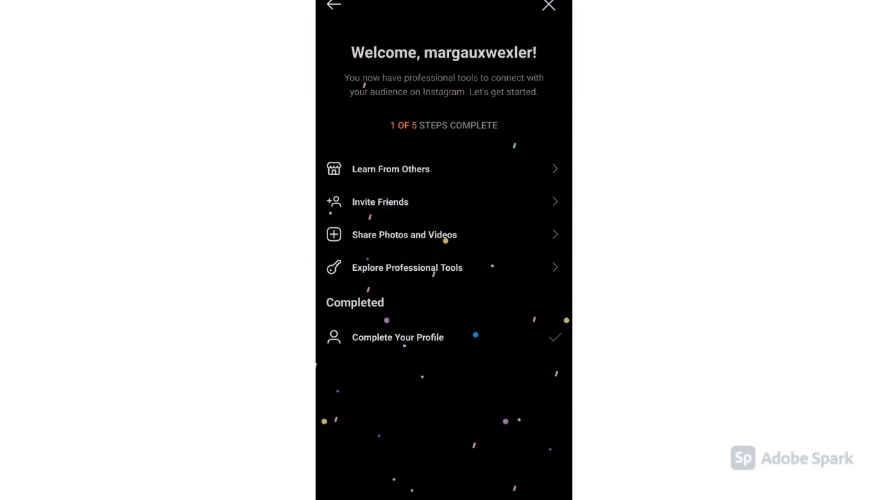
Skip past Invite Friends and Share Photos and Videos back to the profile page.
{"action": "left_click", "coordinate": [380, 201]}
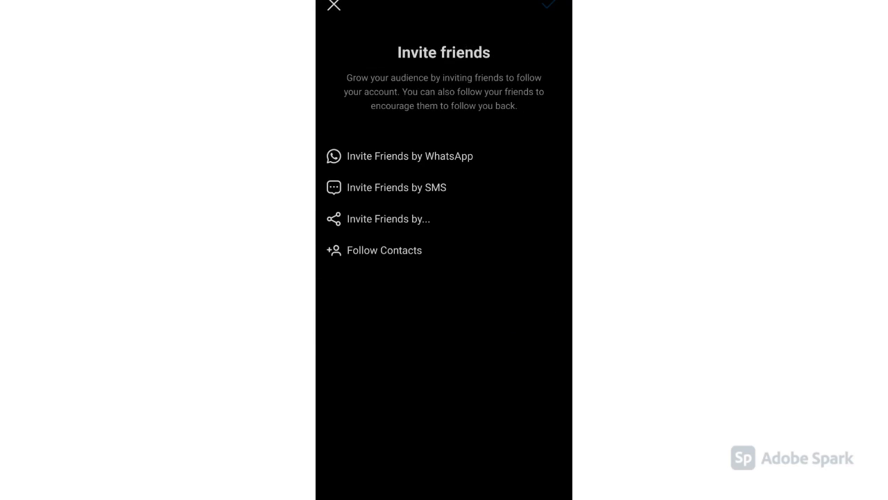
{"action": "left_click", "coordinate": [334, 6]}
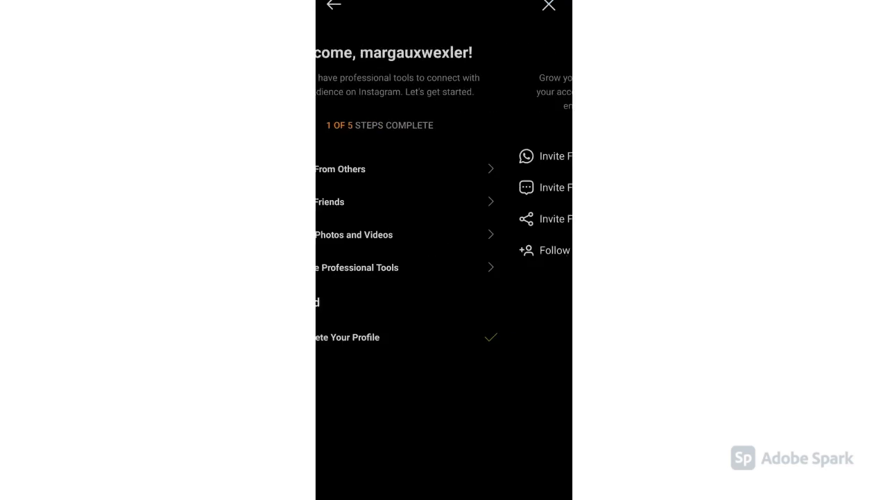
{"action": "left_click", "coordinate": [354, 235]}
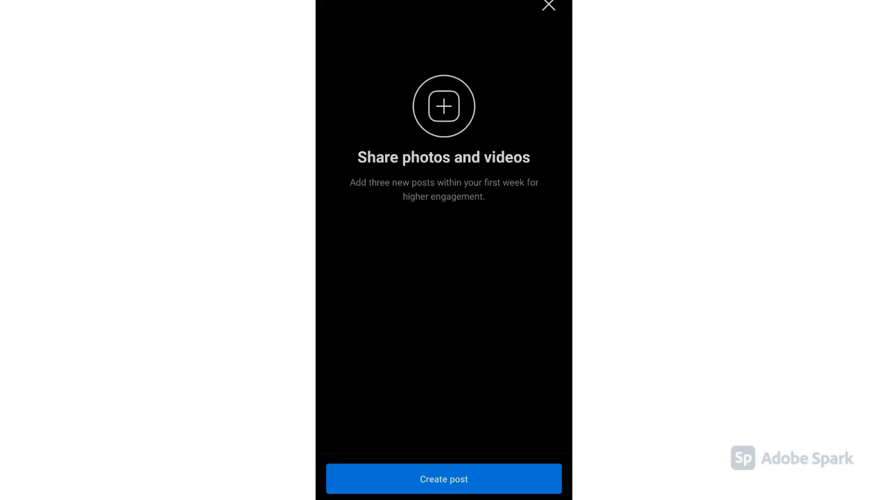
{"action": "left_click", "coordinate": [548, 6]}
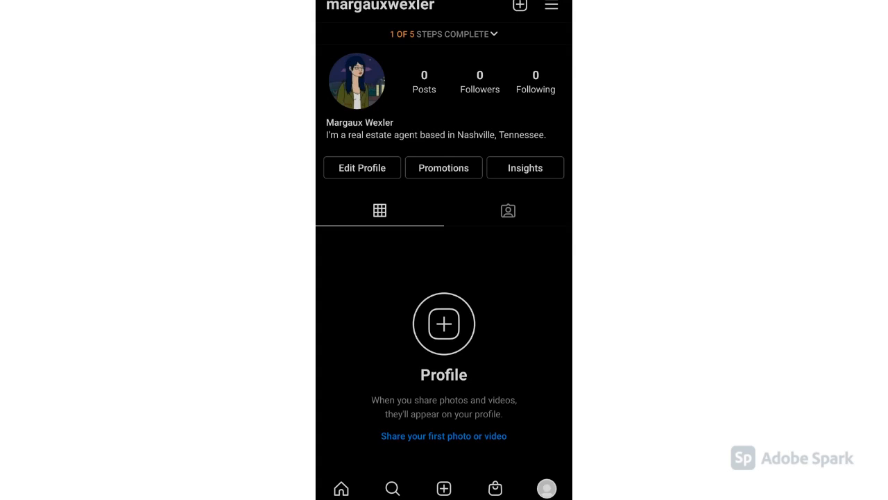
{"action": "left_click", "coordinate": [507, 210]}
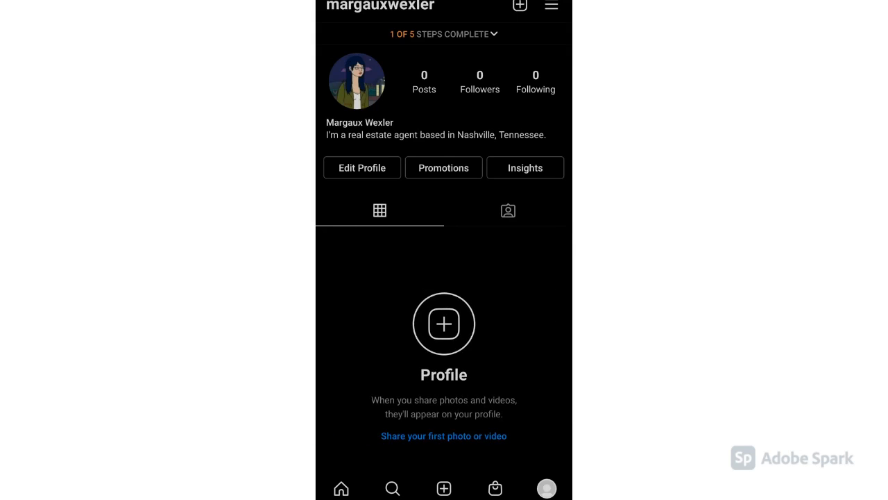
{"action": "left_click", "coordinate": [362, 168]}
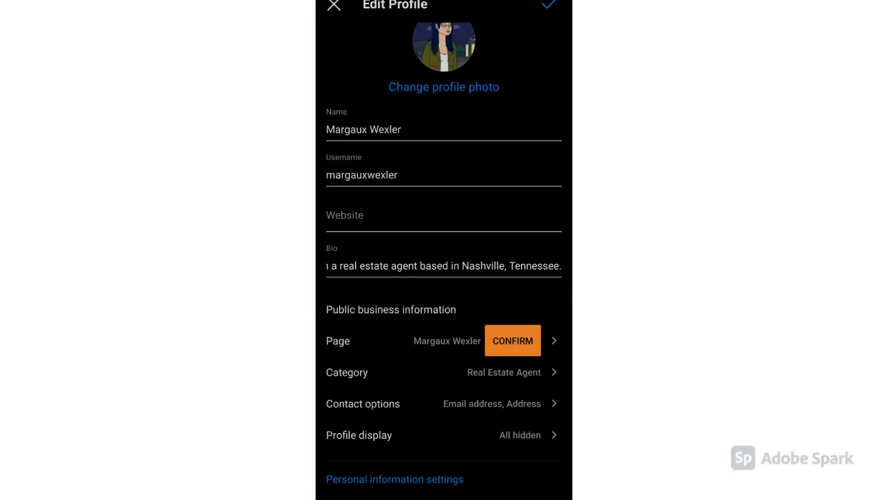
{"action": "left_click", "coordinate": [549, 5]}
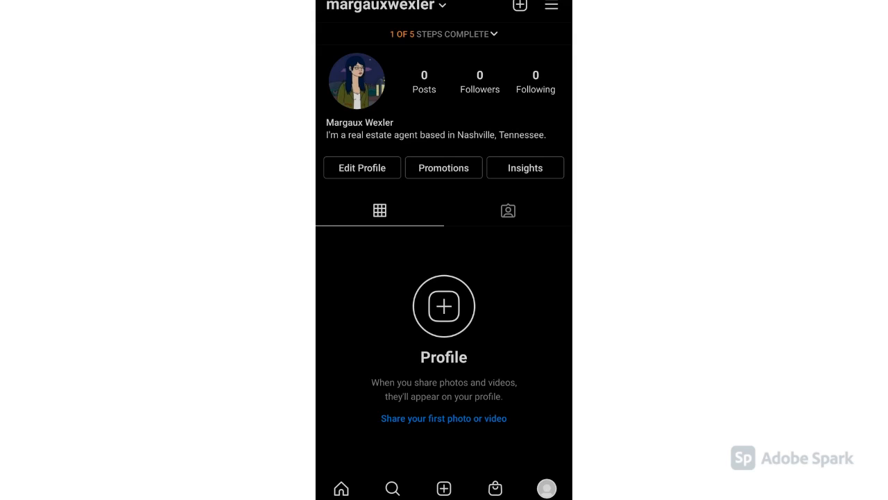
{"action": "left_click", "coordinate": [443, 167]}
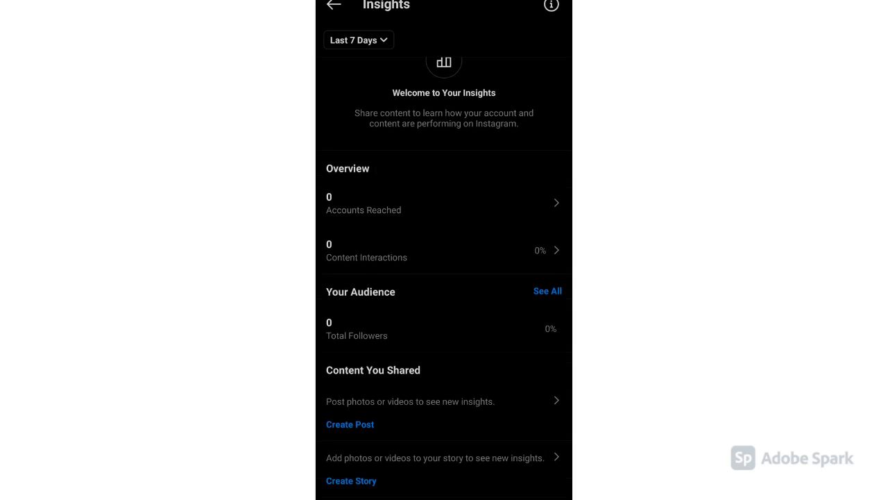
{"action": "scroll", "scroll_direction": "down", "scroll_amount": 3}
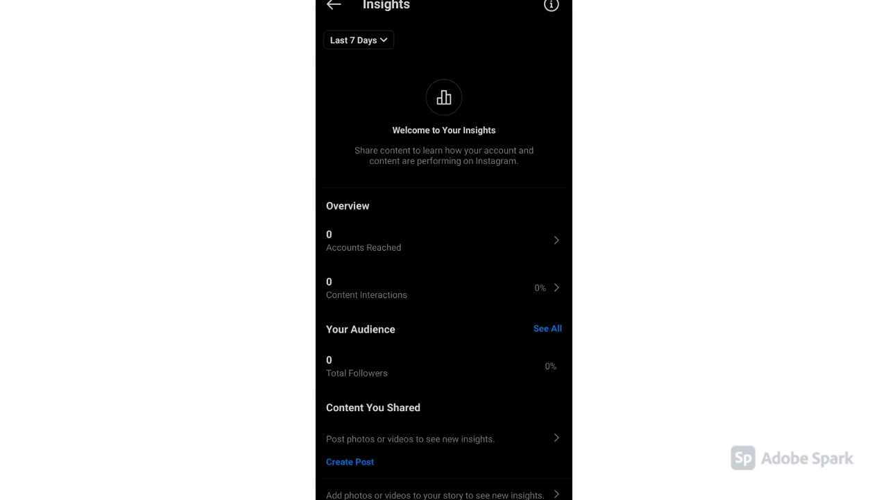
{"action": "left_click", "coordinate": [551, 6]}
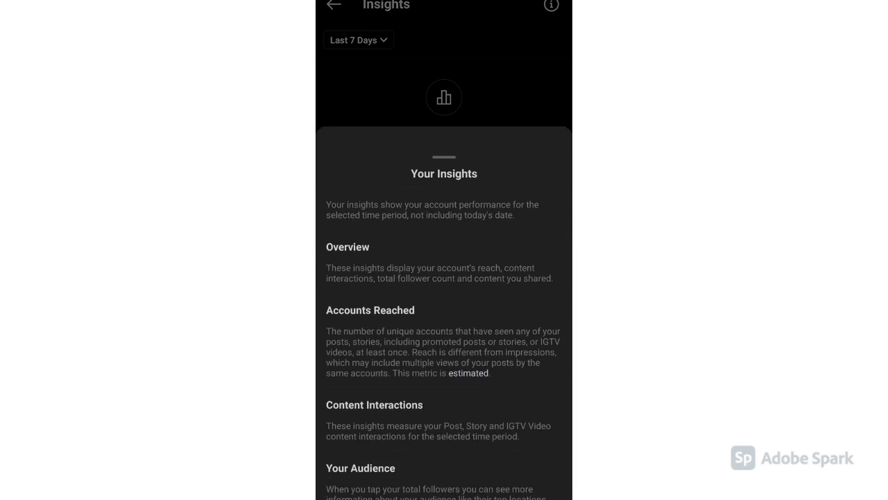
{"action": "scroll", "scroll_direction": "down", "scroll_amount": 3}
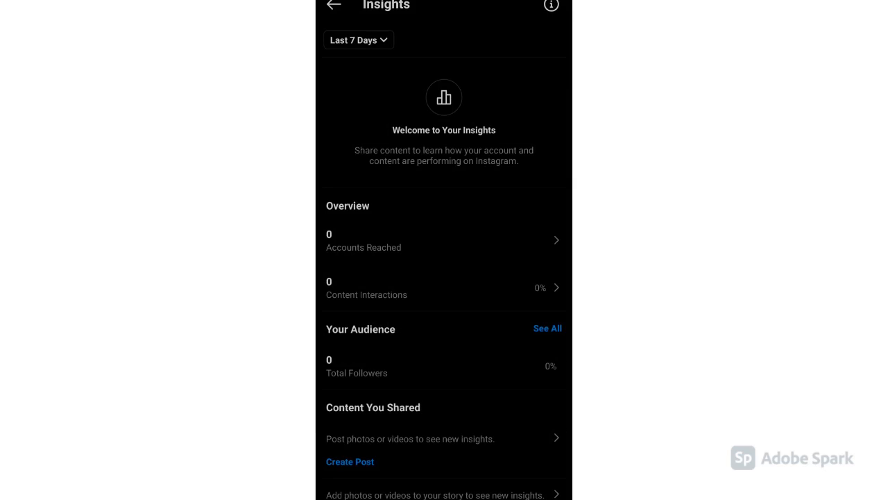
{"action": "left_click", "coordinate": [333, 5]}
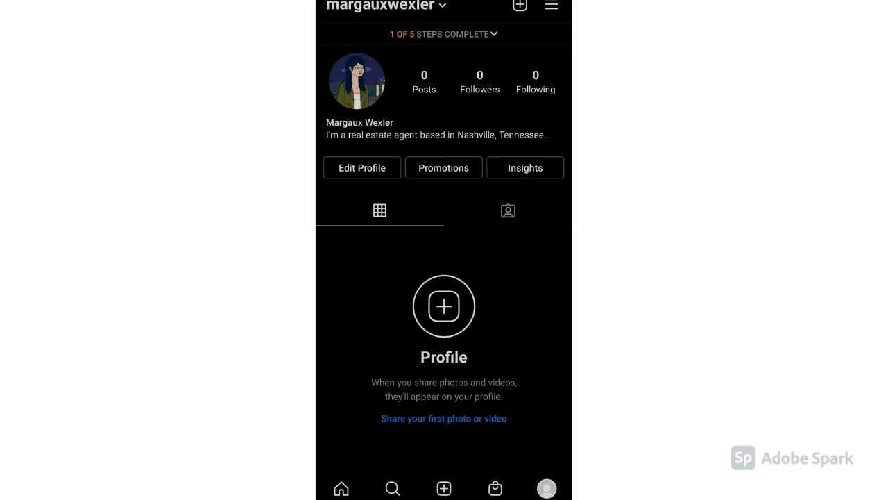